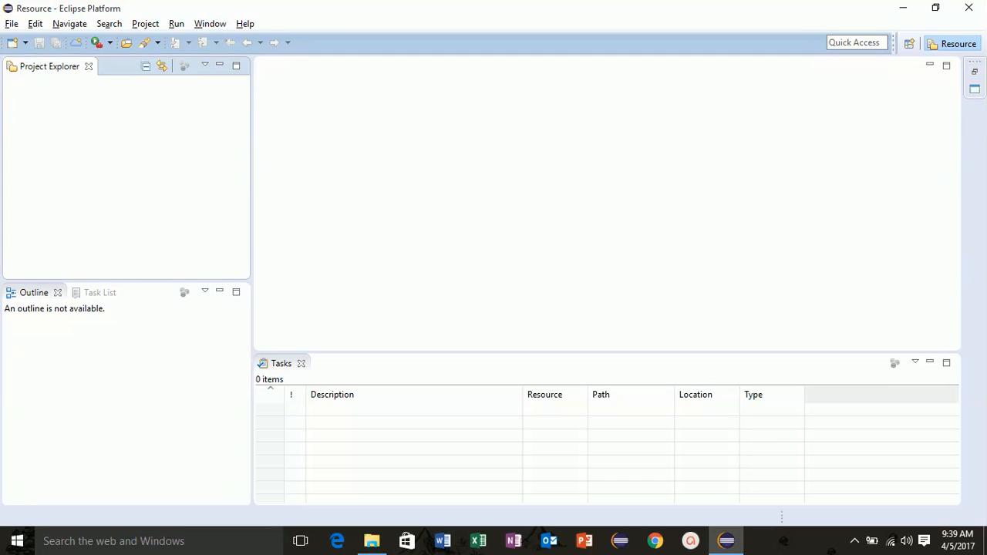
mouse_move(209, 23)
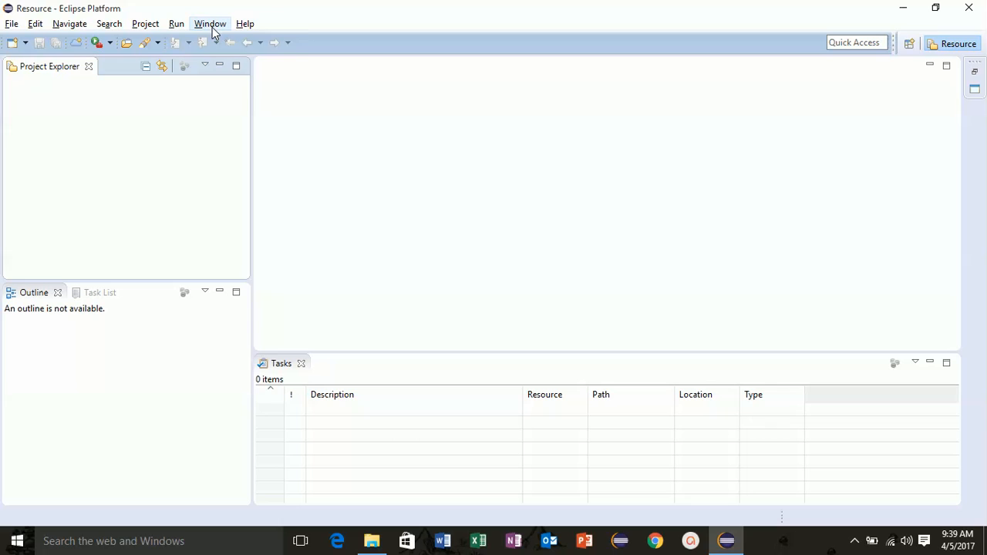
Open Preferences, filter by 'user', and select Java > Build Path > User Libraries.
click(209, 24)
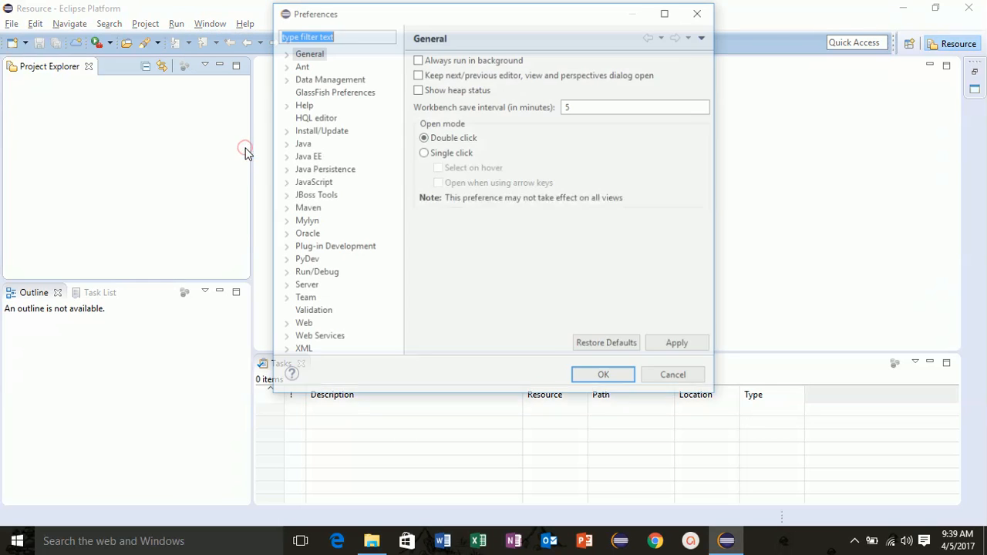
text(us)
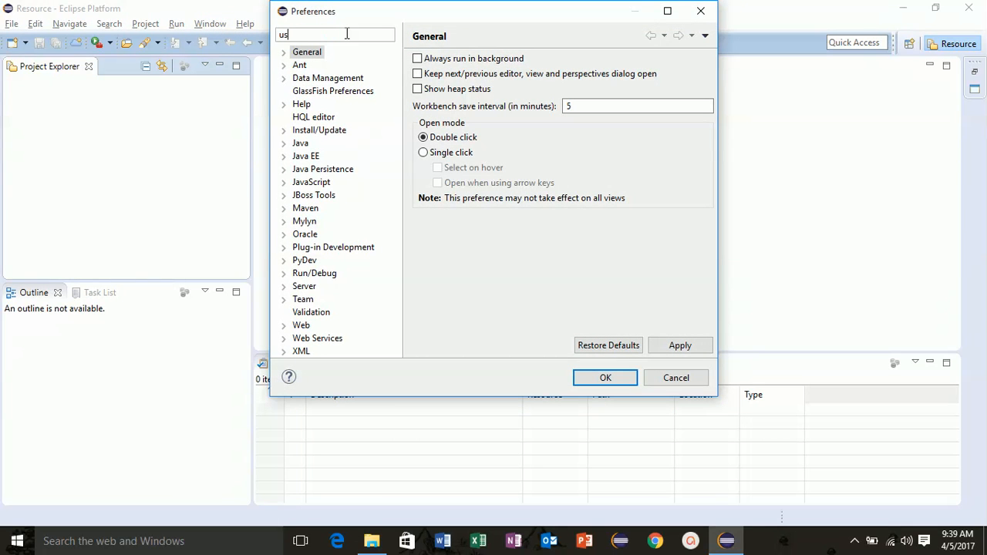
text(er)
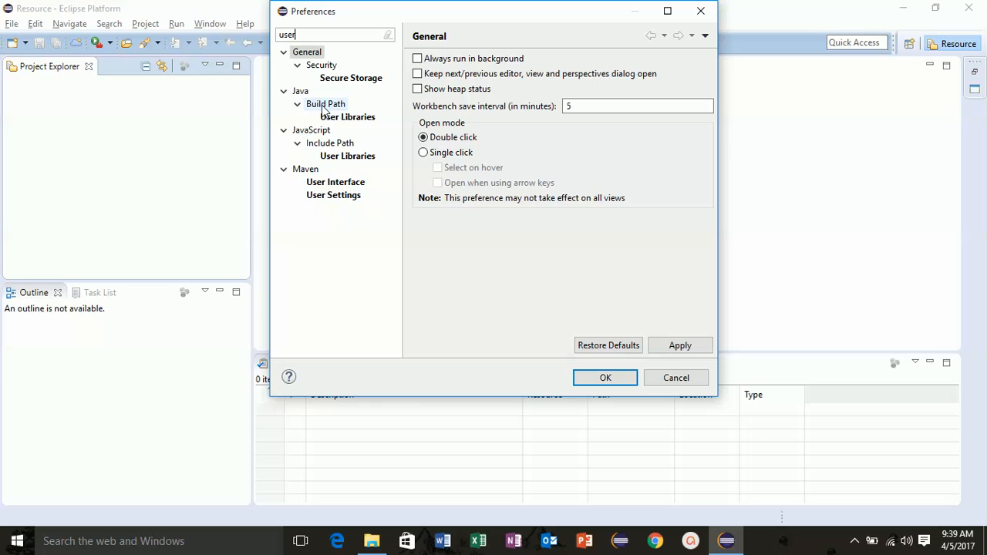
click(347, 117)
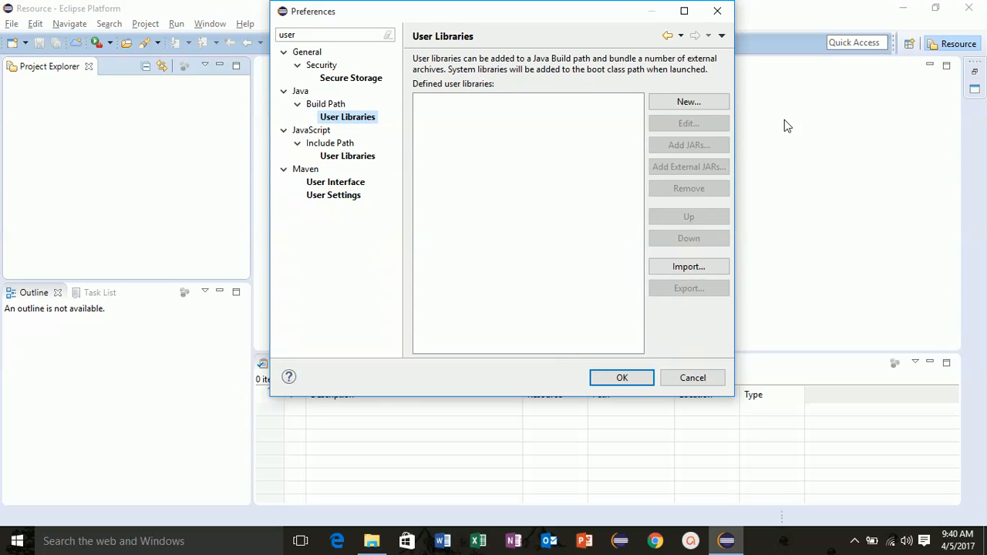
Add a new, empty user library named 'Hibernate_Lib'.
click(688, 101)
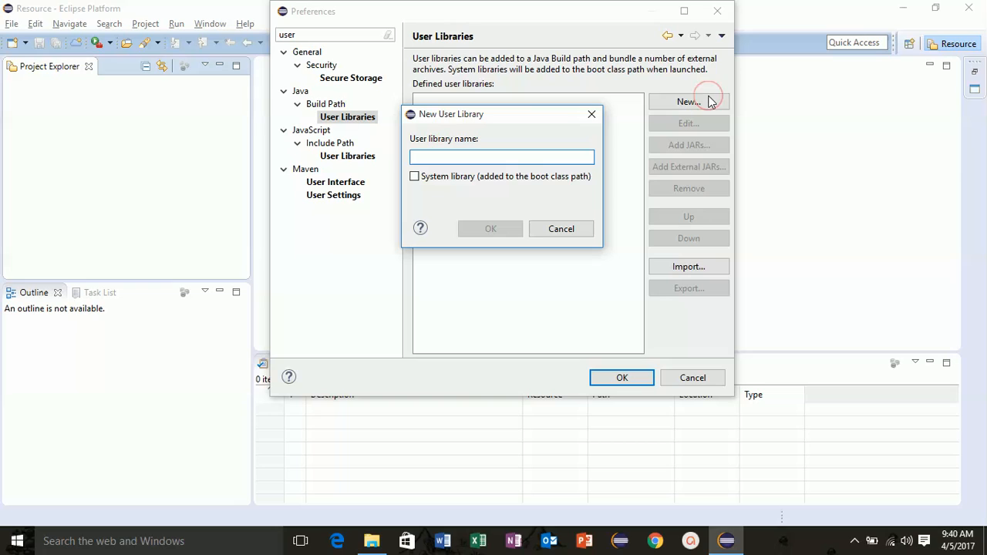
text(Hibernate_L)
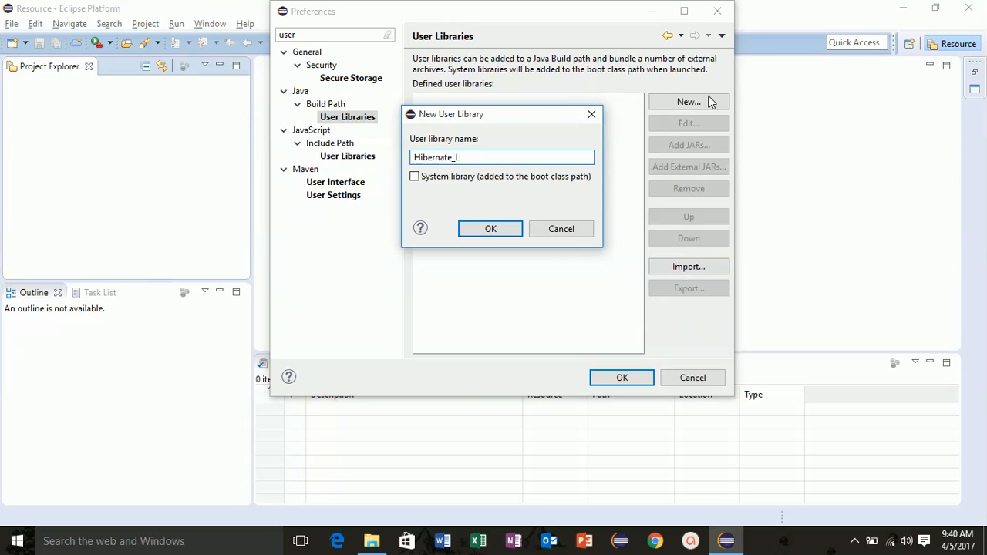
text(ib)
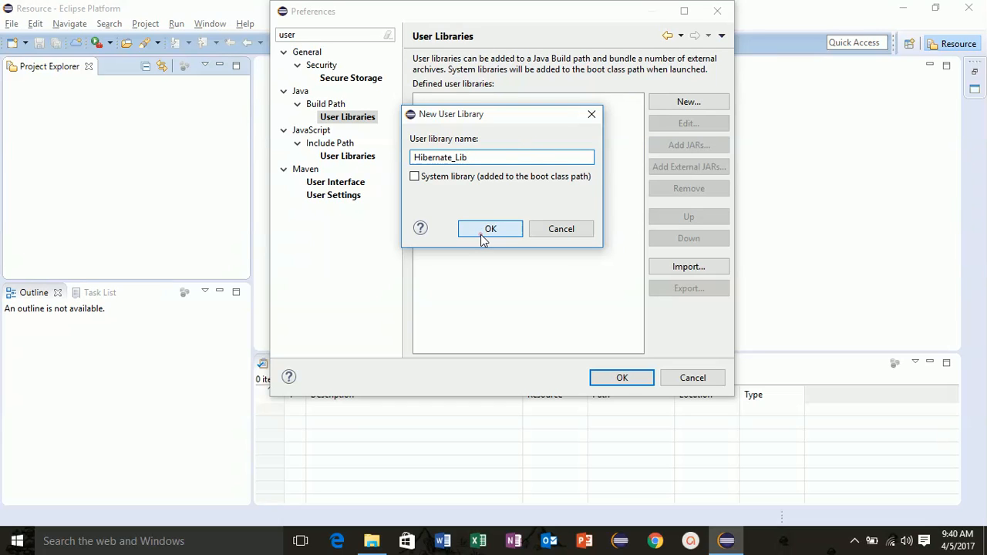
click(489, 228)
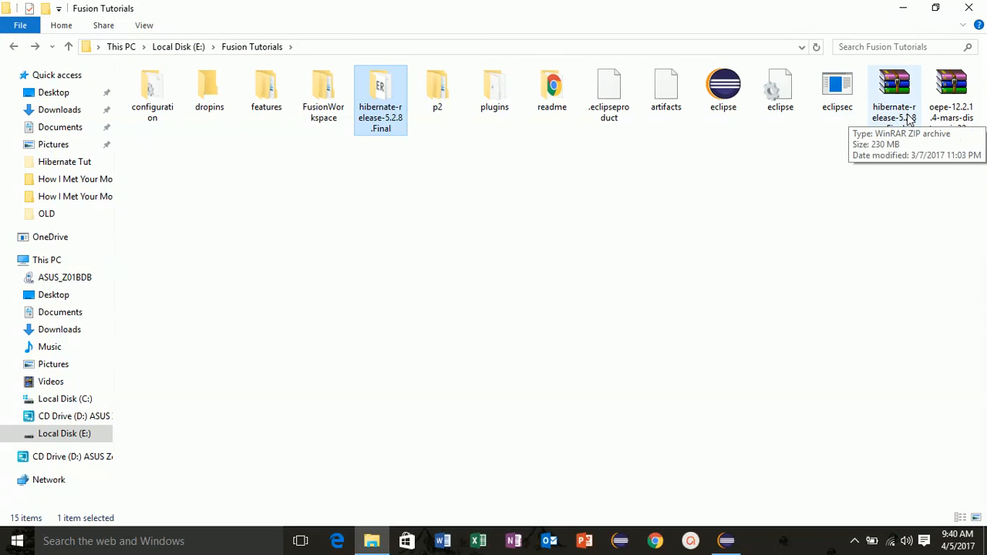
mouse_move(386, 116)
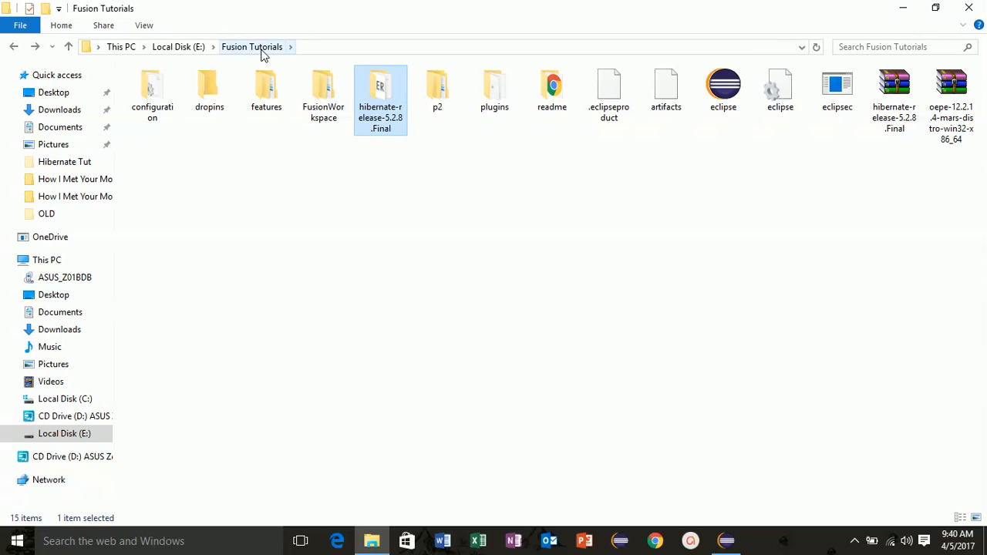
Browse into hibernate-release-5.2.8.Final\lib\required and select all ten JAR files.
double_click(380, 92)
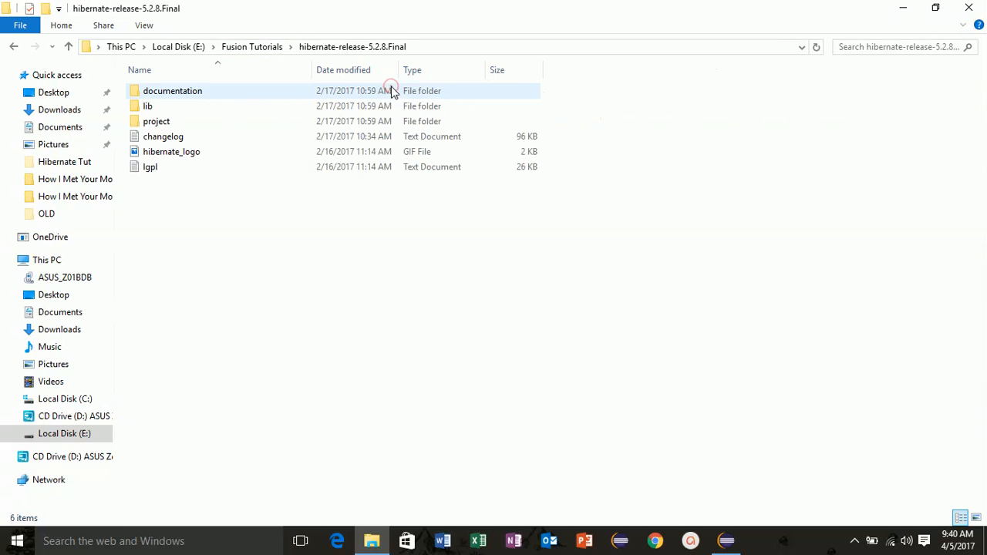
mouse_move(233, 121)
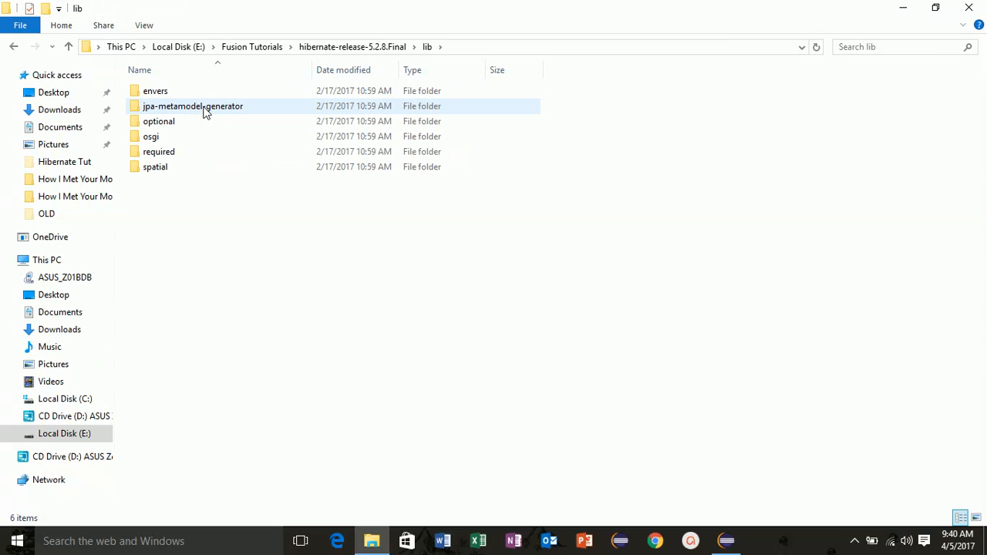
click(158, 151)
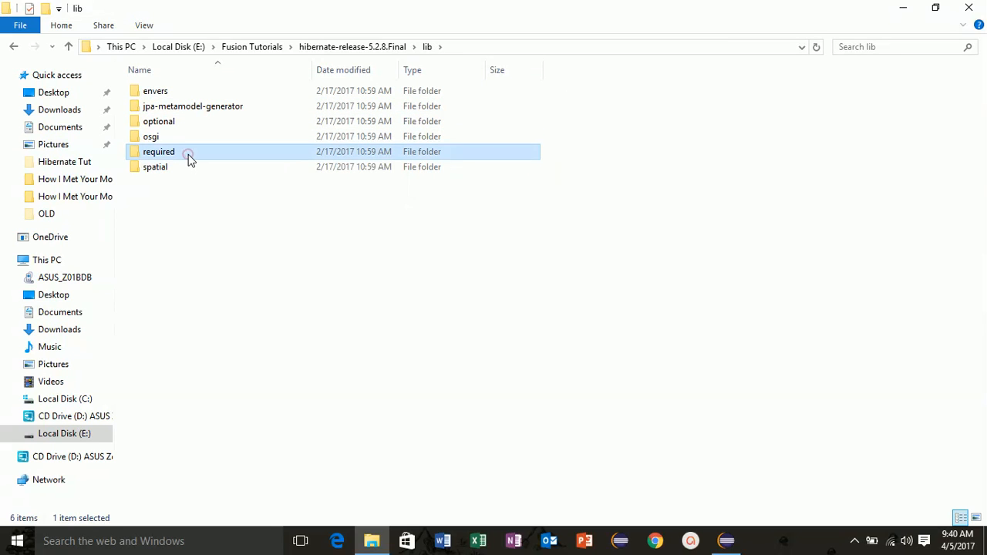
double_click(158, 151)
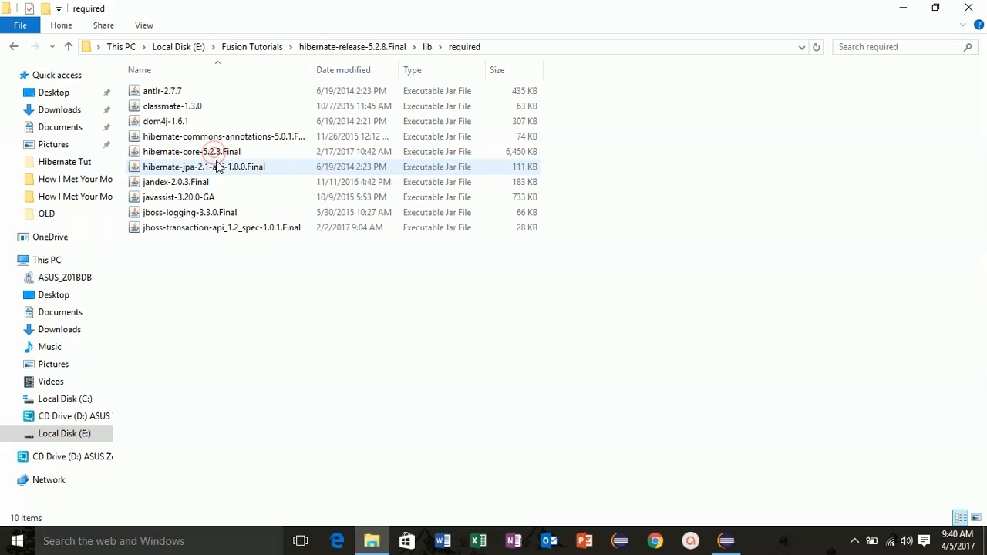
key(ctrl+a)
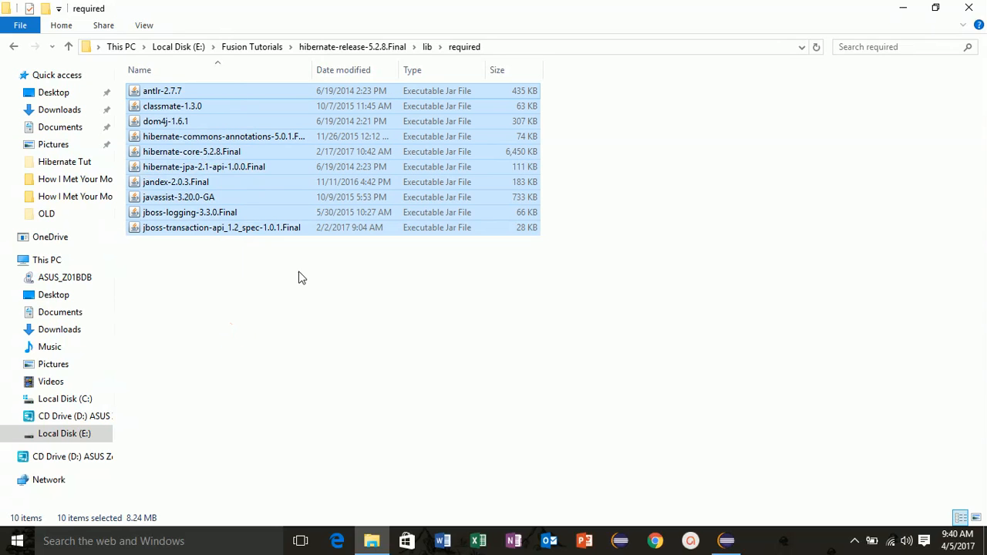
mouse_move(346, 311)
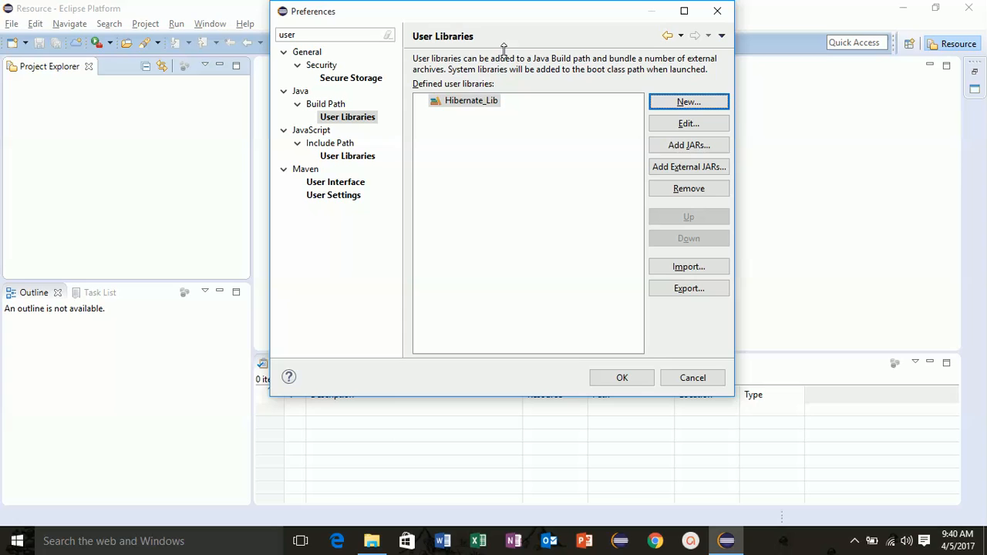
Add all JARs from E:\Fusion Tutorials\hibernate-release-5.2.8.Final\lib\required to Hibernate_Lib.
click(471, 100)
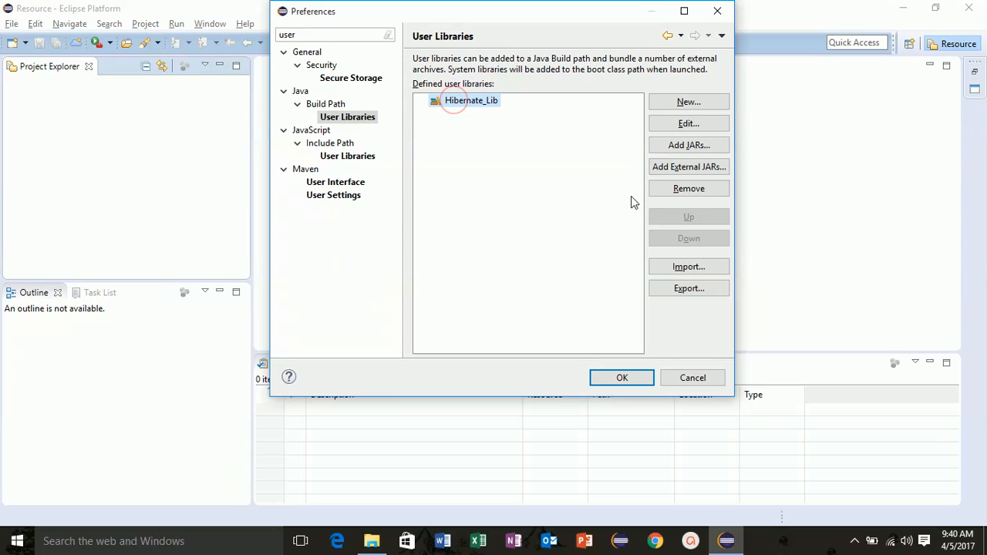
mouse_move(686, 166)
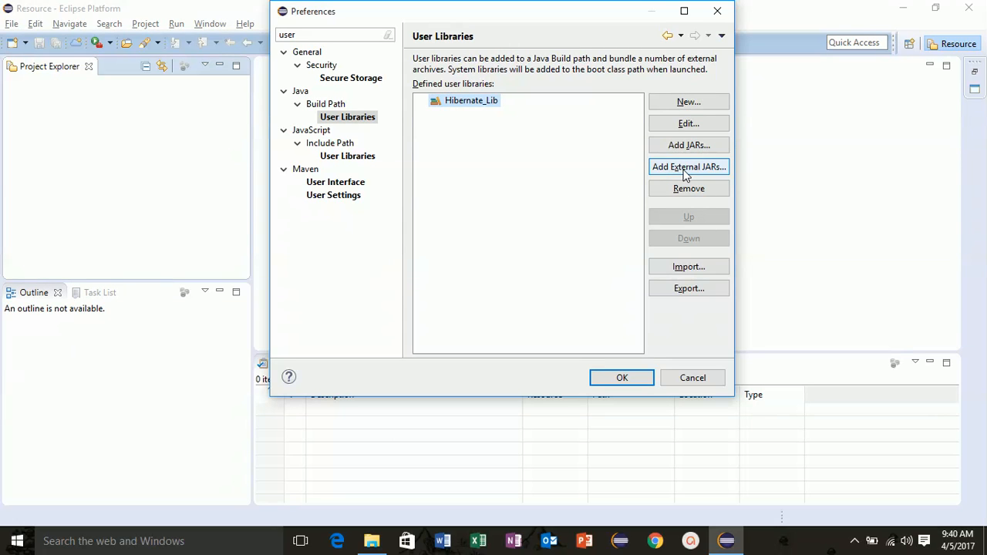
click(687, 166)
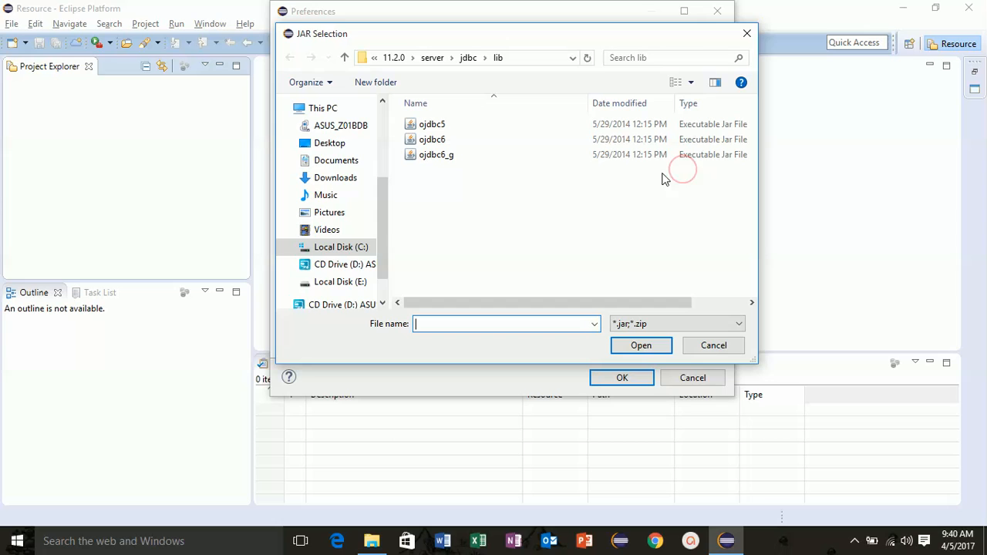
click(340, 281)
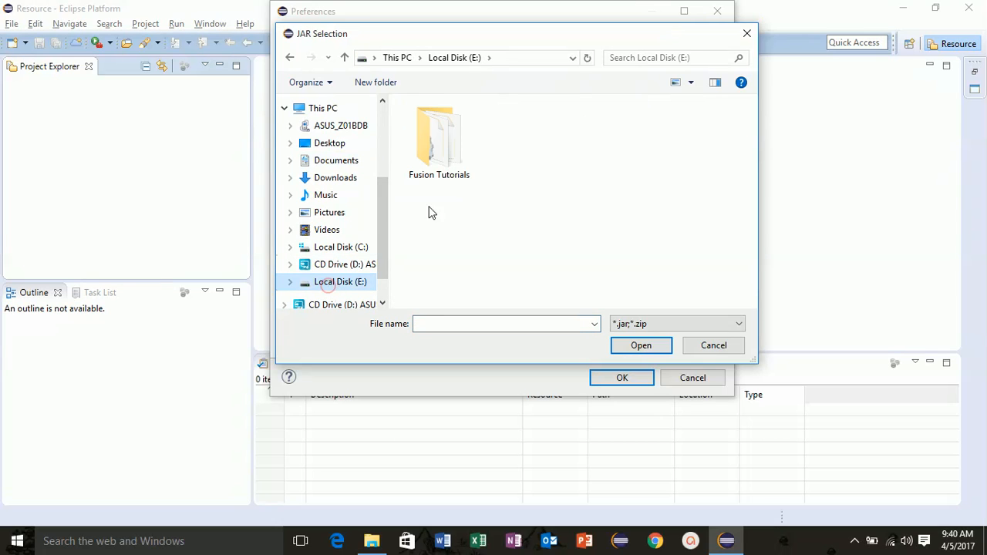
double_click(438, 141)
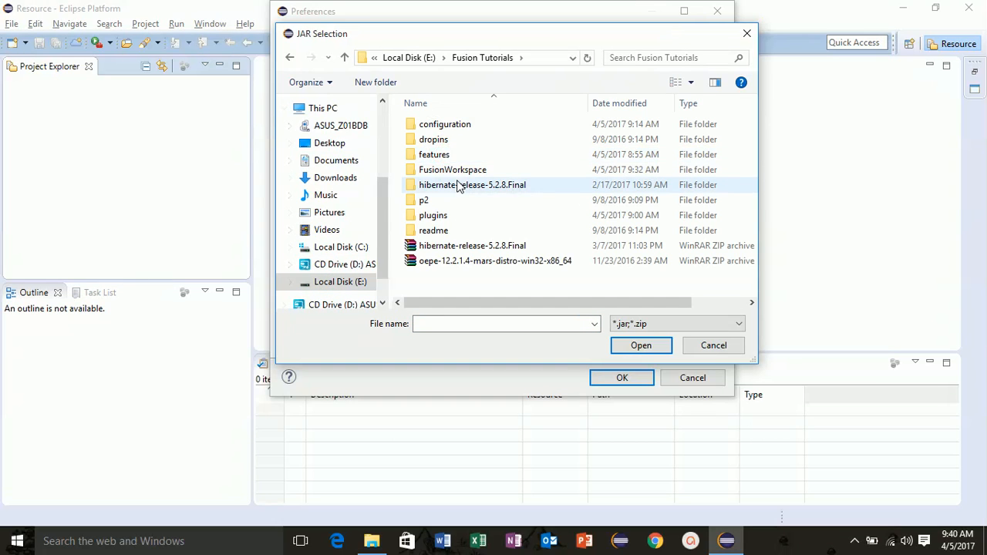
mouse_move(482, 189)
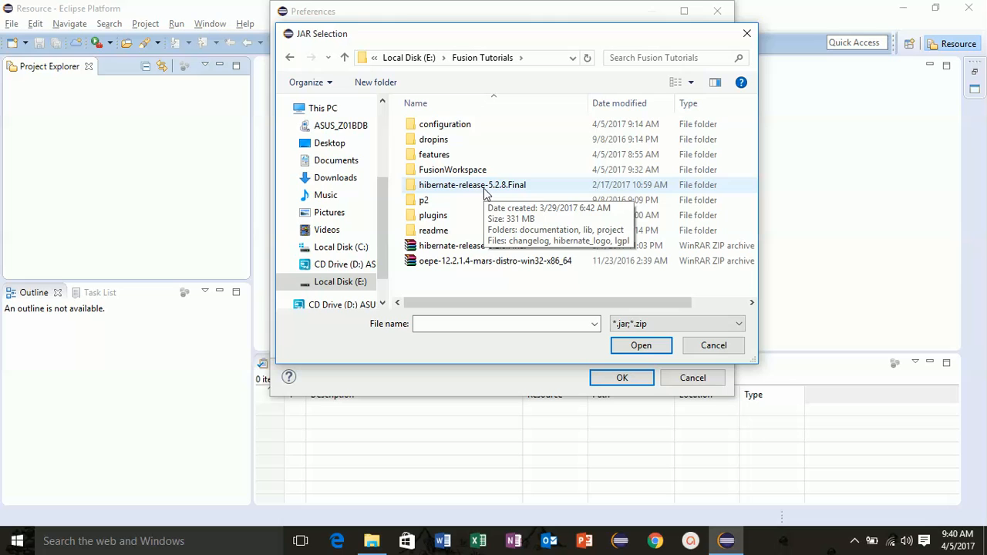
double_click(472, 185)
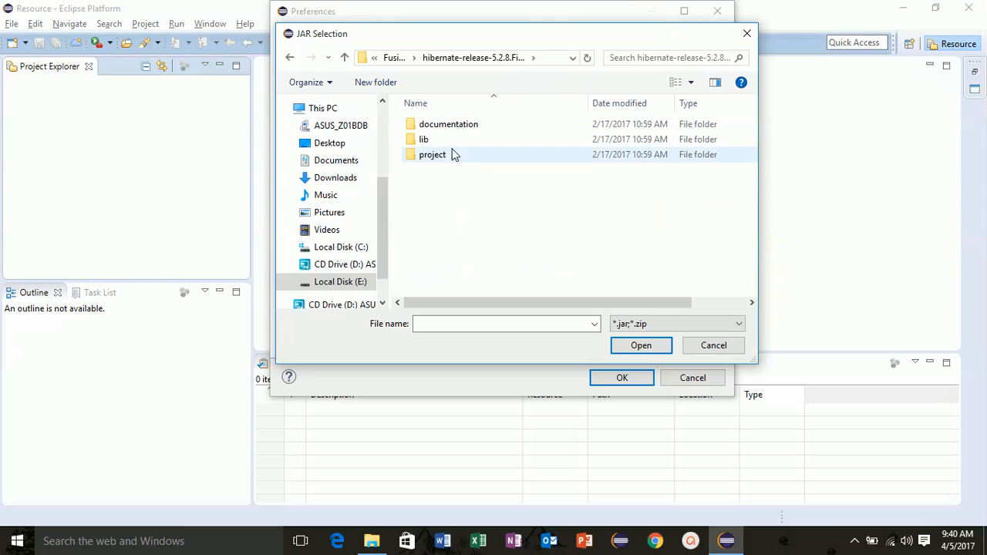
double_click(424, 139)
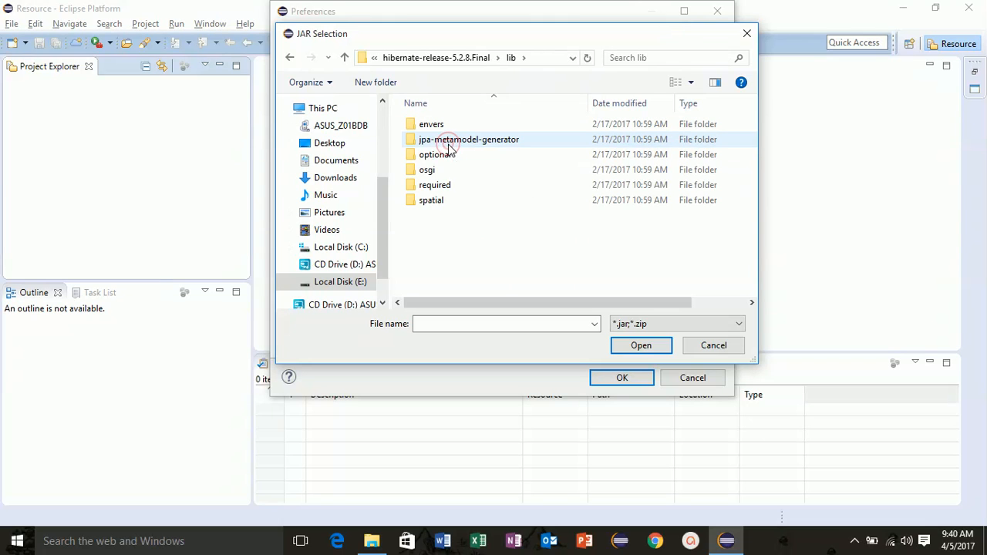
double_click(434, 184)
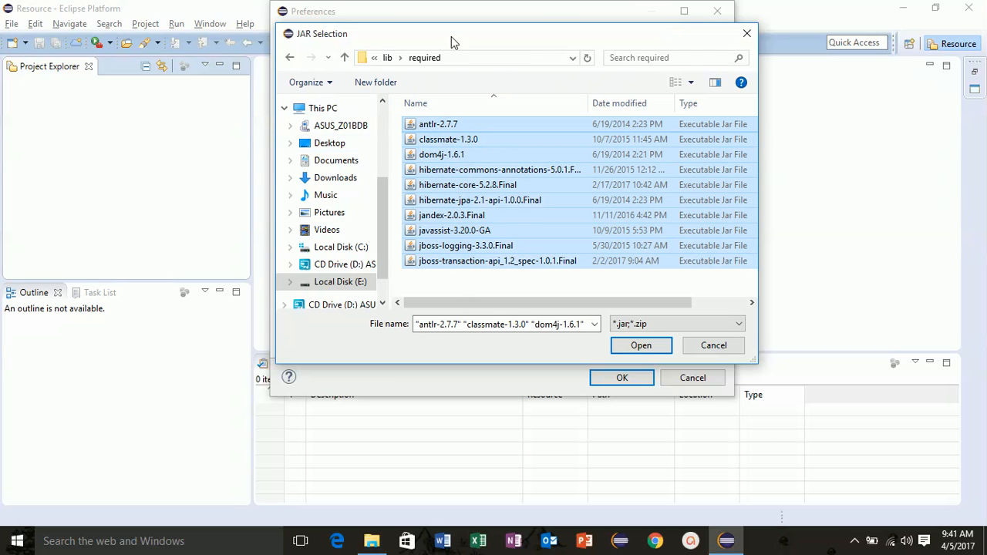
click(640, 344)
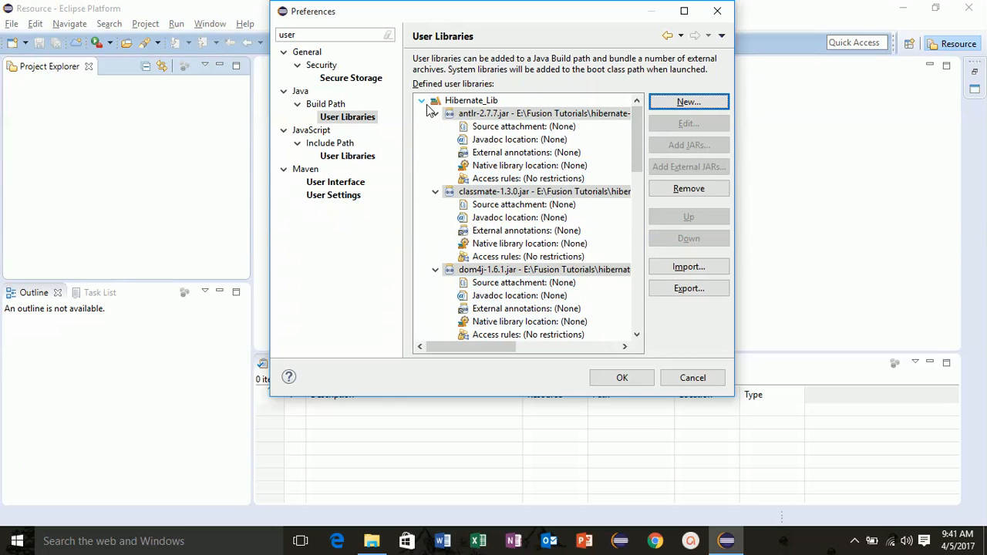
Collapse Hibernate_Lib's JAR list and begin a second user library.
click(420, 101)
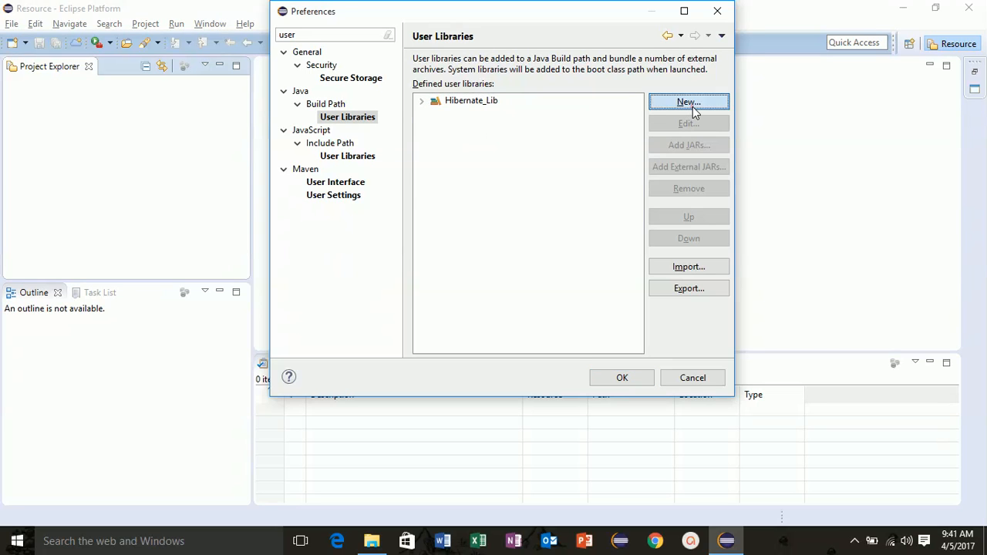
click(687, 101)
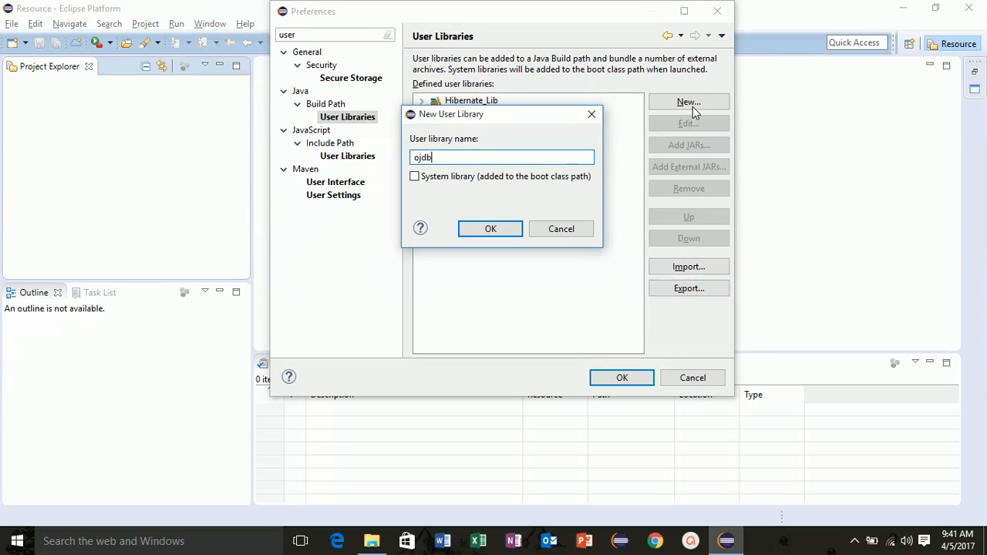
Finish naming the second library 'ojdbc6' and confirm it.
text(c6)
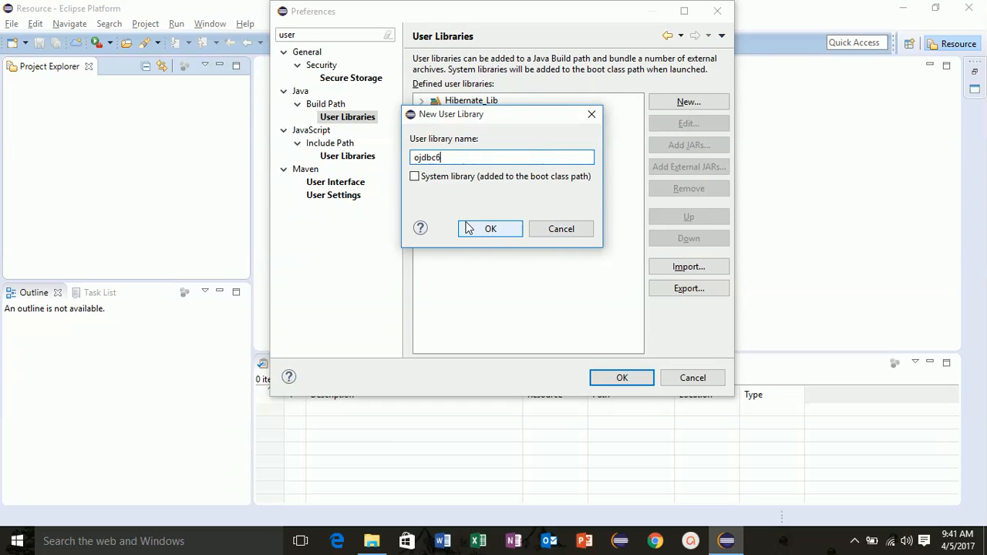
click(489, 228)
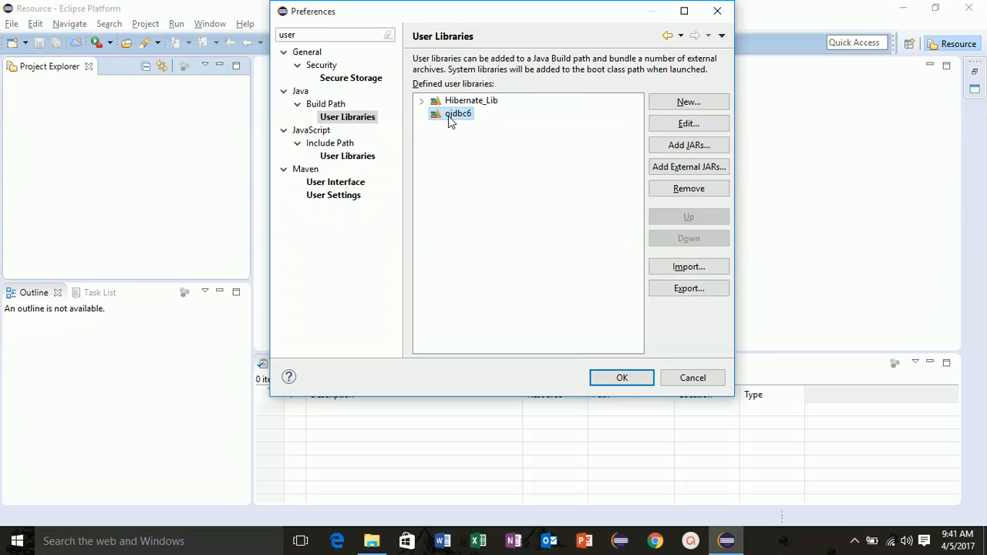
mouse_move(689, 166)
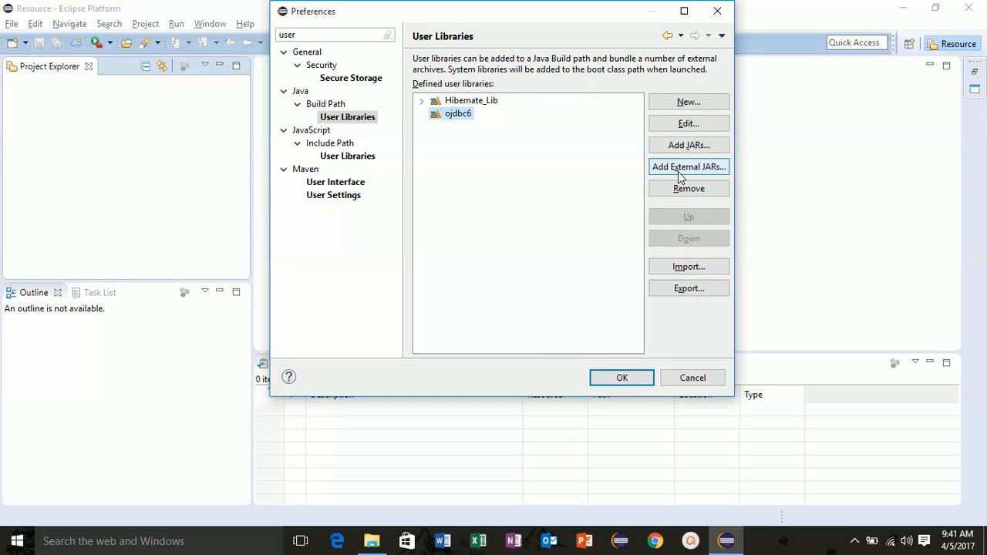
Browse for external JARs on drive C into oraclexe\app\oracle\product.
click(688, 166)
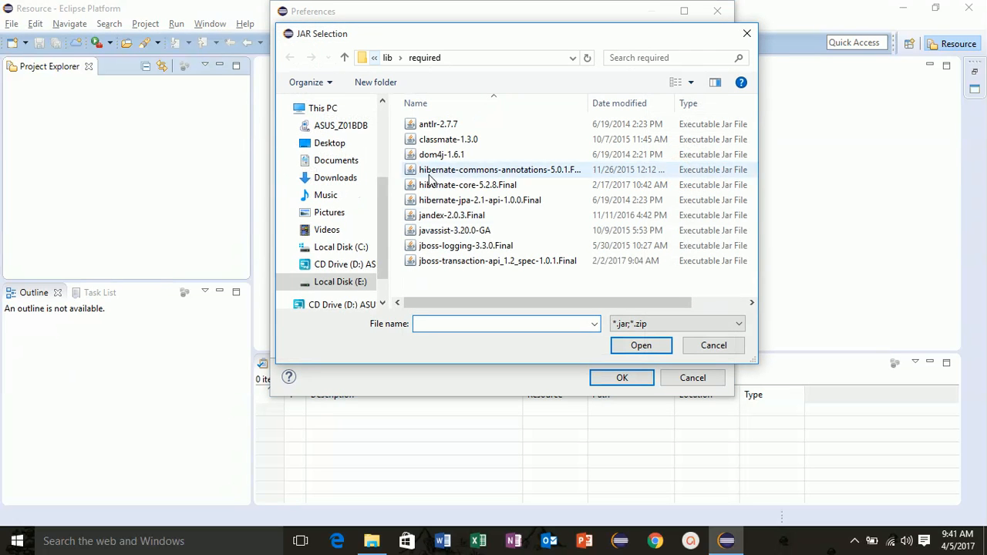
click(340, 247)
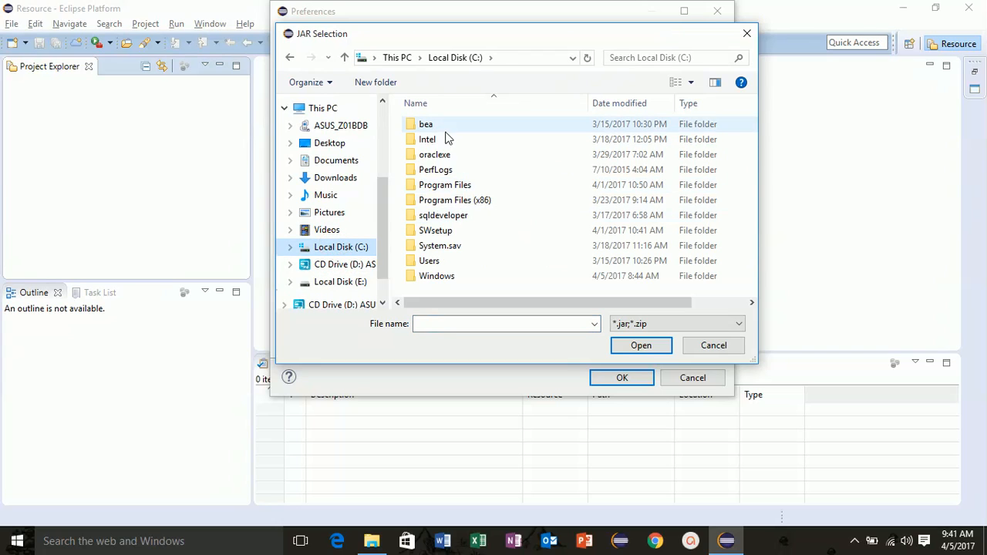
mouse_move(434, 154)
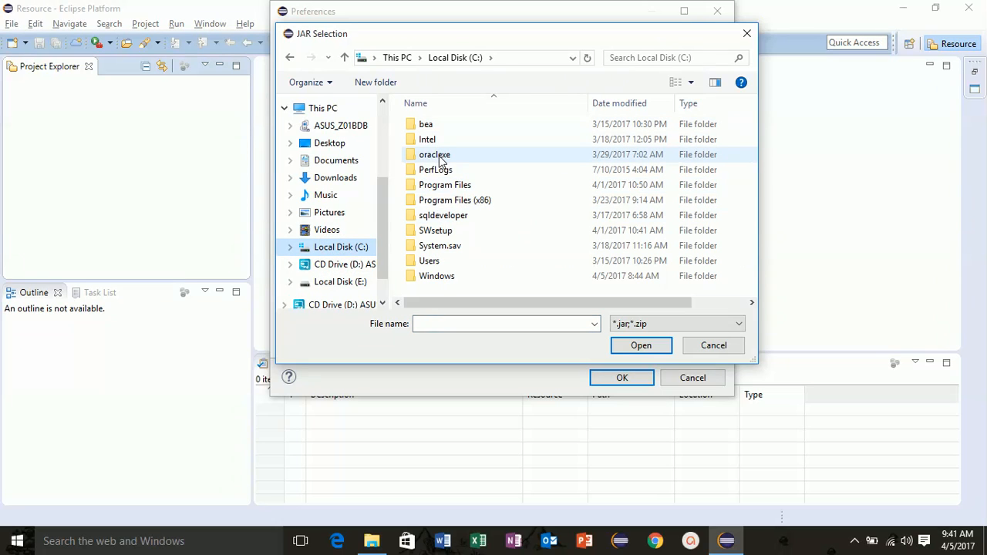
click(434, 154)
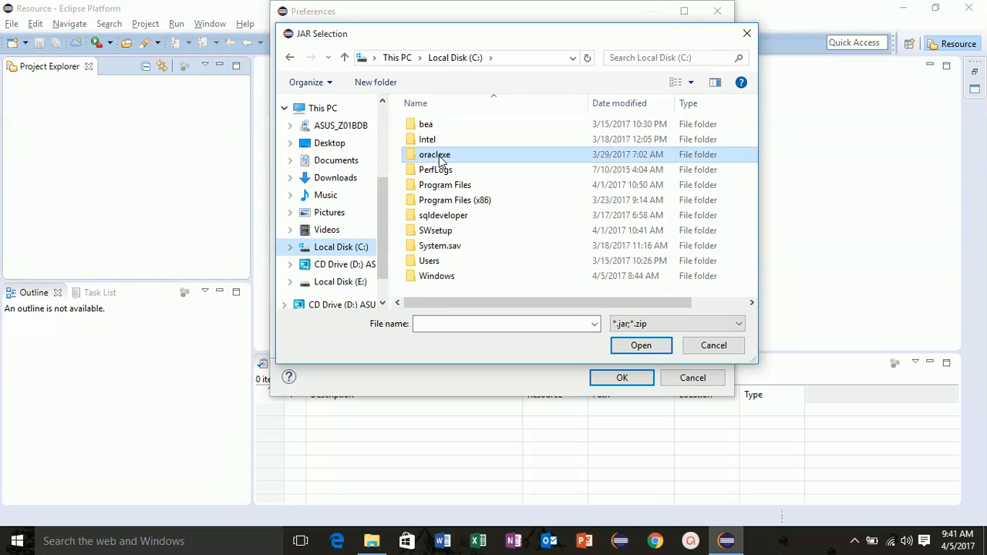
double_click(434, 154)
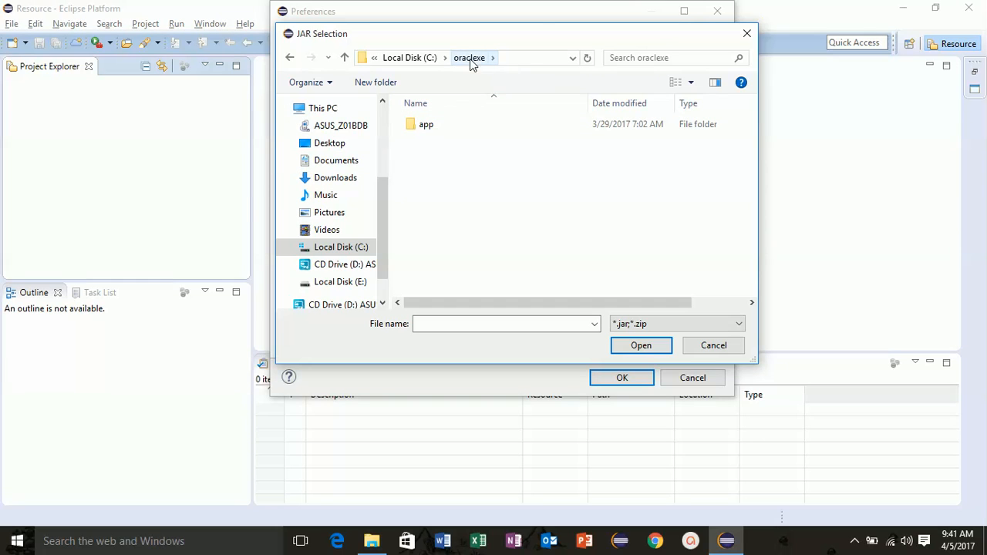
click(426, 124)
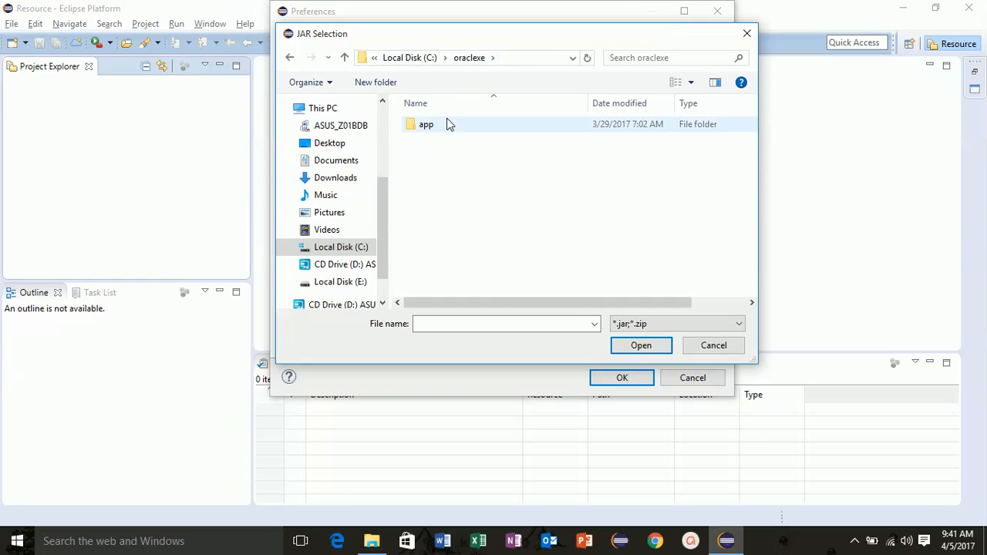
double_click(425, 124)
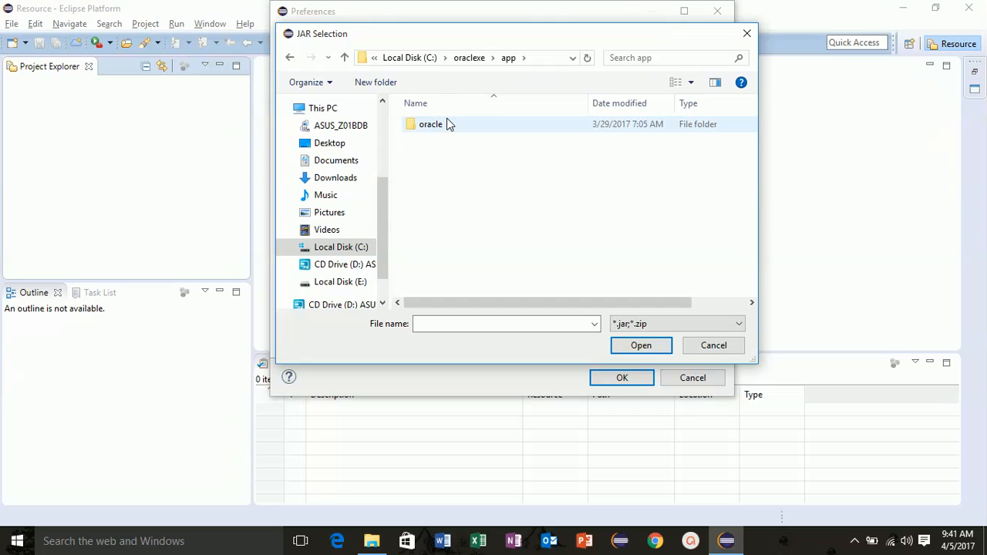
double_click(430, 123)
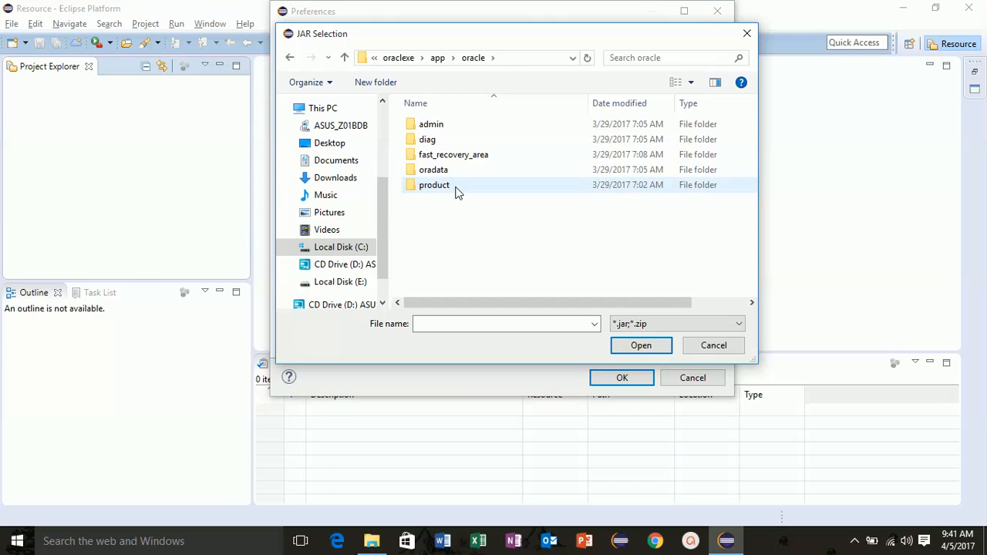
double_click(434, 184)
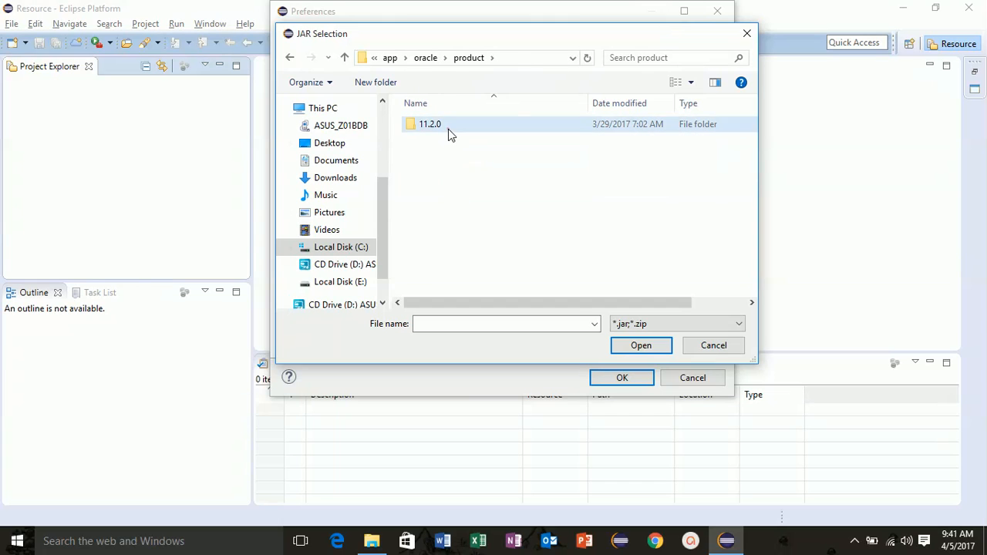
Open the 11.2.0 server jdbc\lib folder and add ojdbc6.jar to the library.
double_click(429, 123)
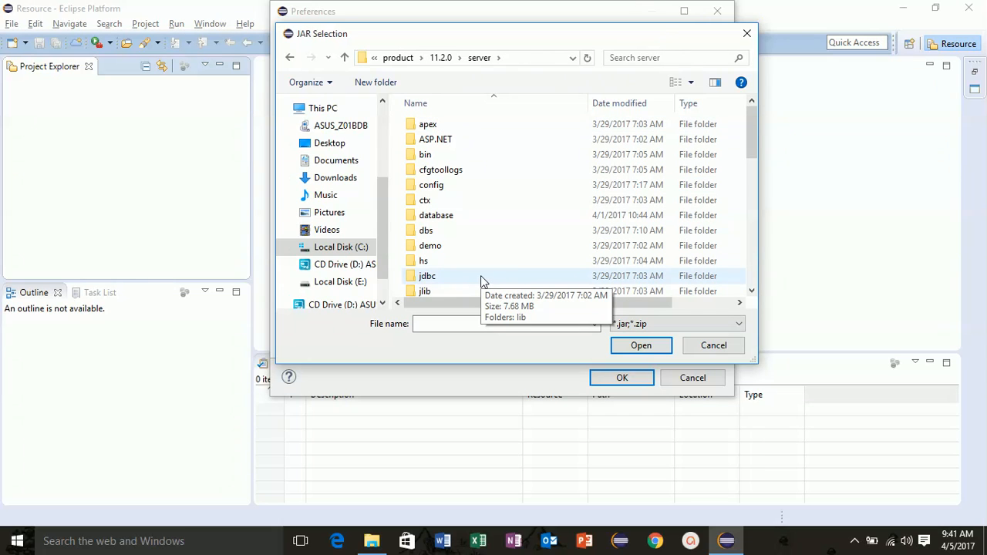
double_click(426, 275)
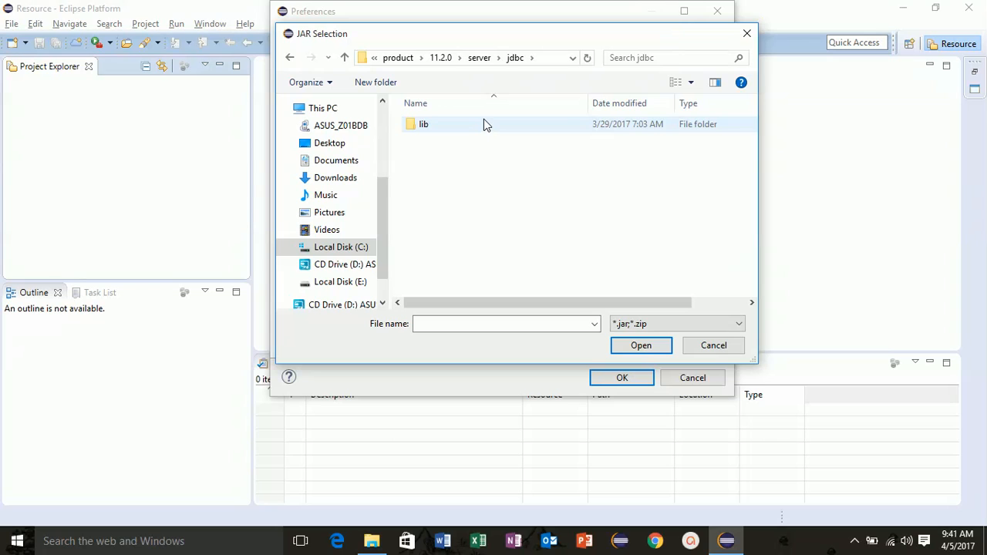
double_click(423, 124)
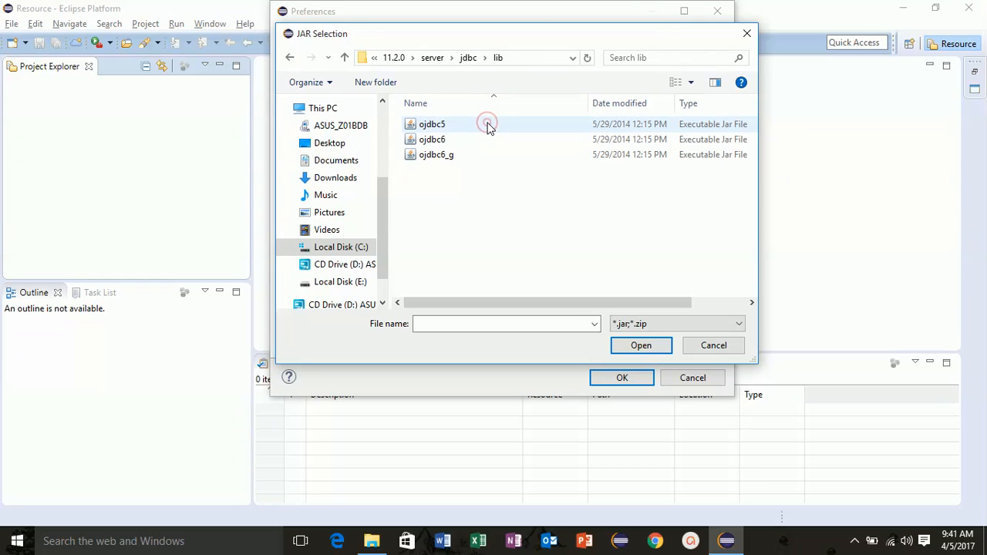
click(431, 139)
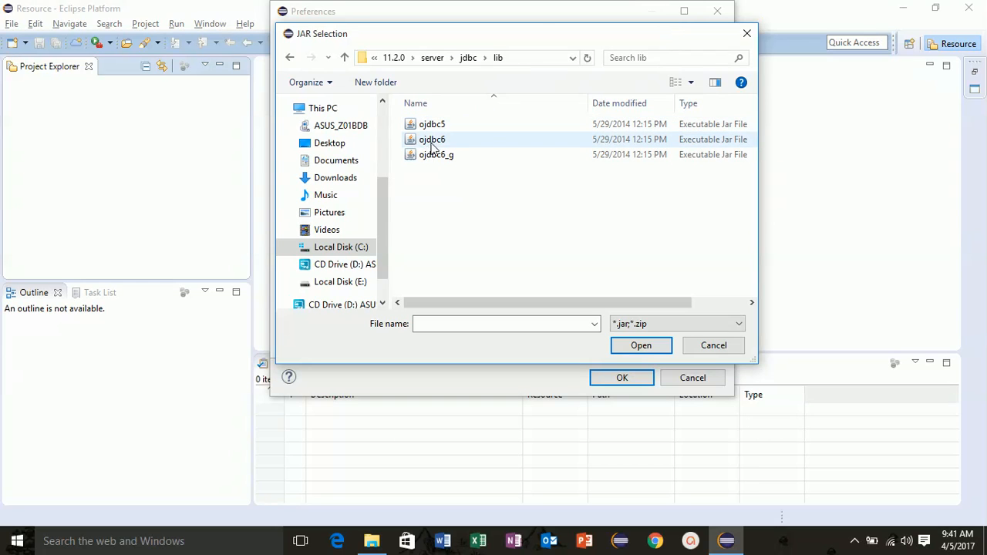
click(432, 138)
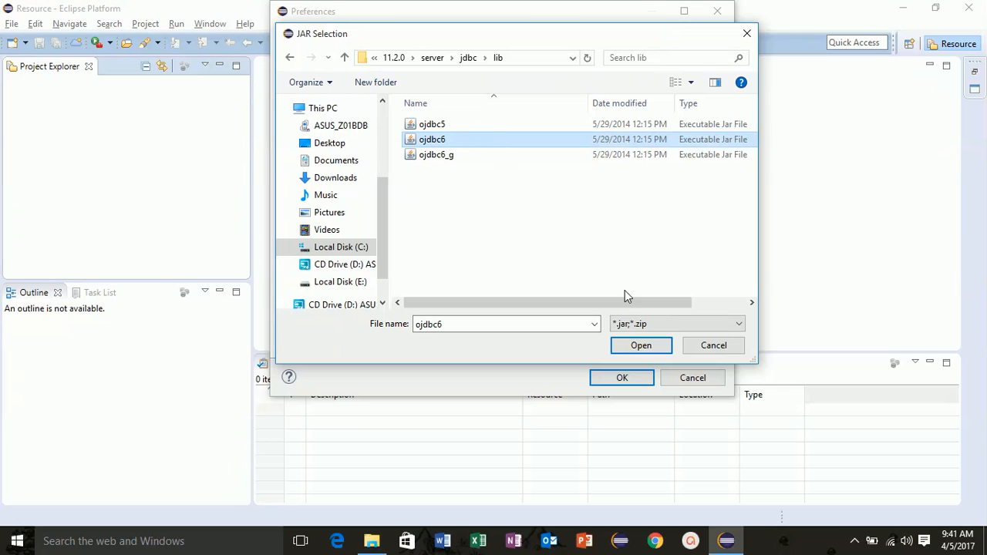
click(641, 344)
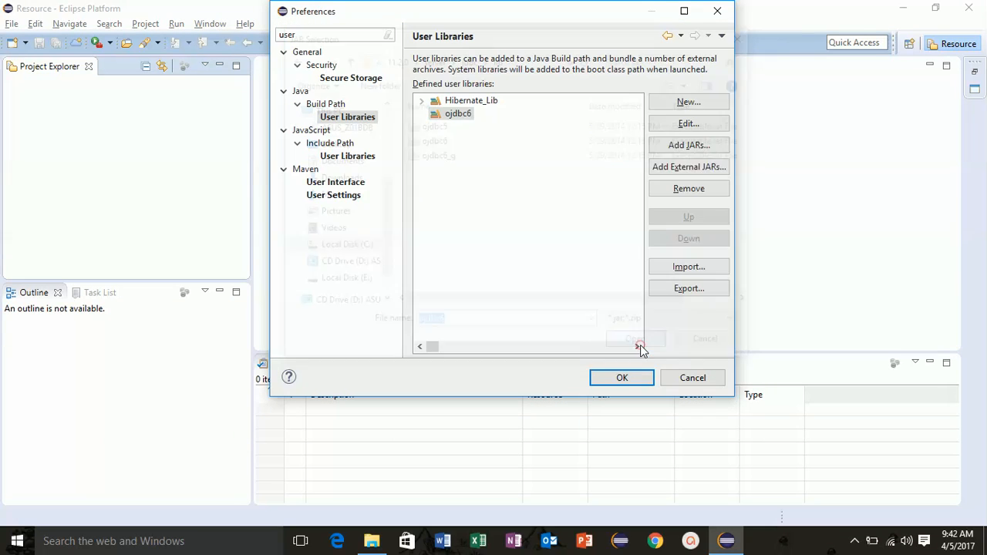
Confirm ojdbc6 contains ojdbc6.jar, collapse it, and close Preferences with OK.
click(421, 114)
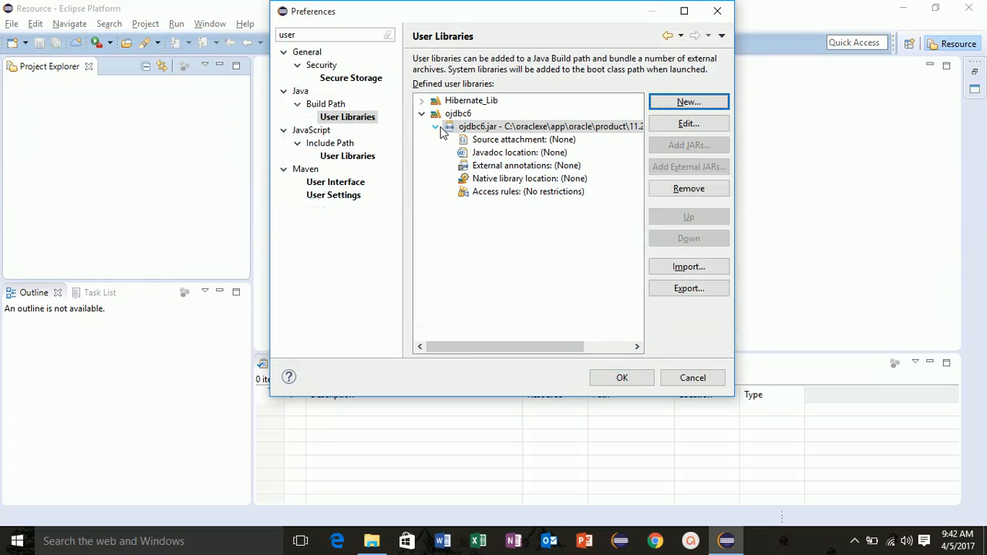
click(435, 127)
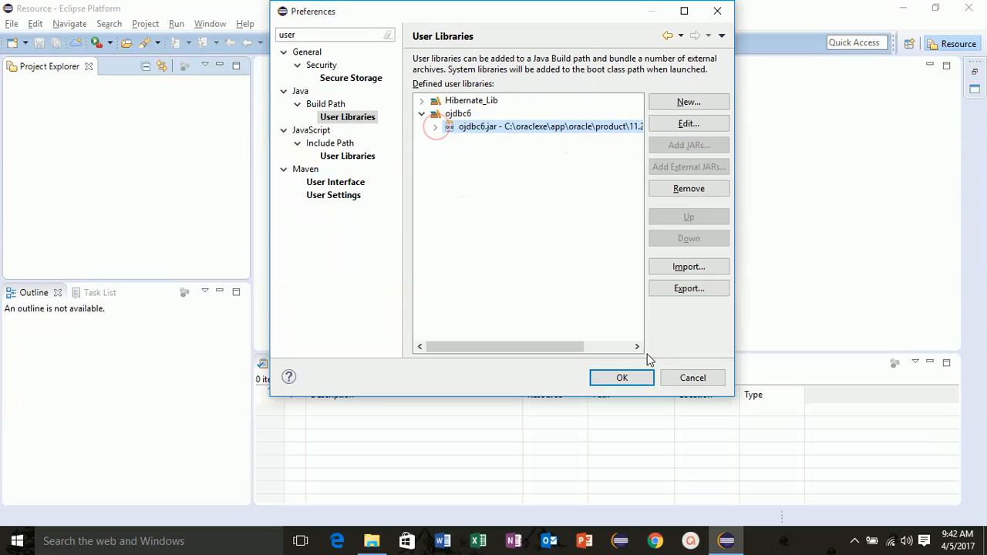
click(621, 377)
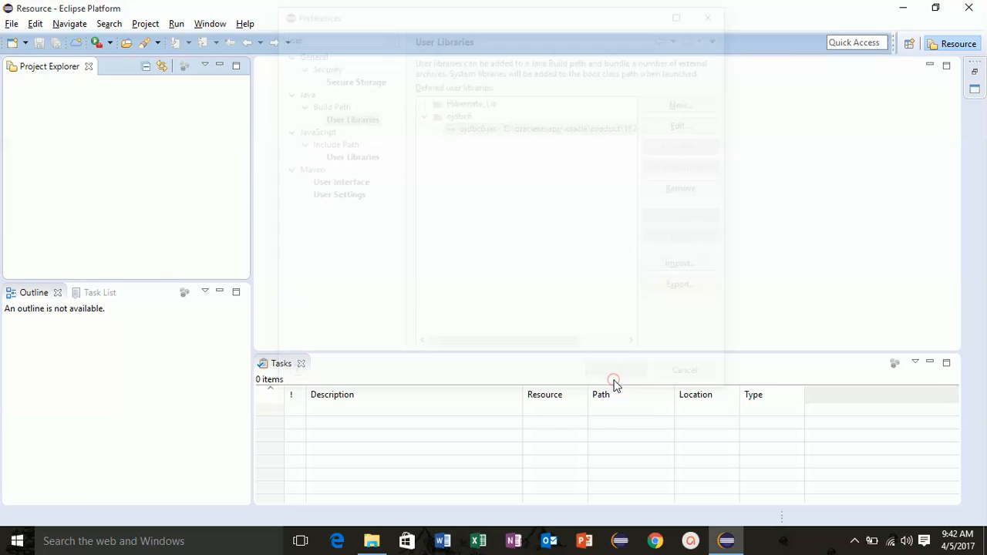
click(683, 370)
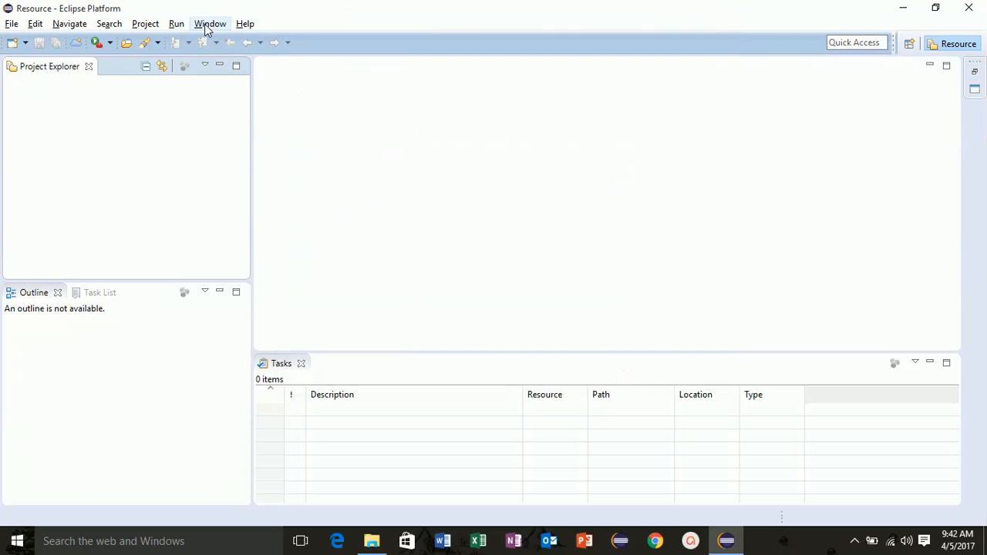